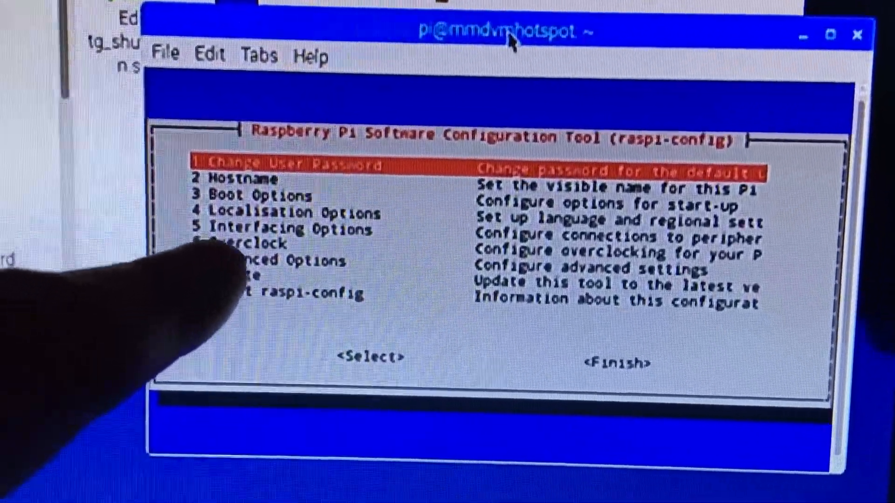
# Move down to 5 Interfacing Options and enter the submenu listing Camera, SSH, VNC, SPI, I2C, Serial.
pyautogui.press('Down')
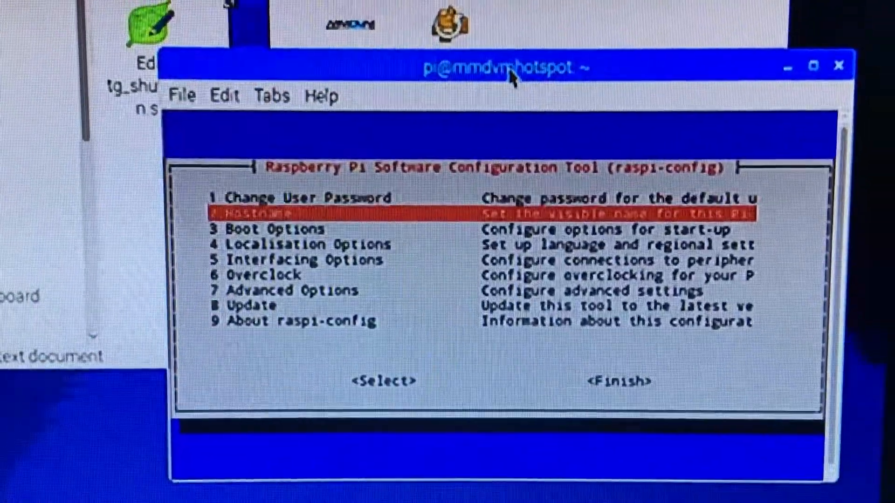
pyautogui.press('Down')
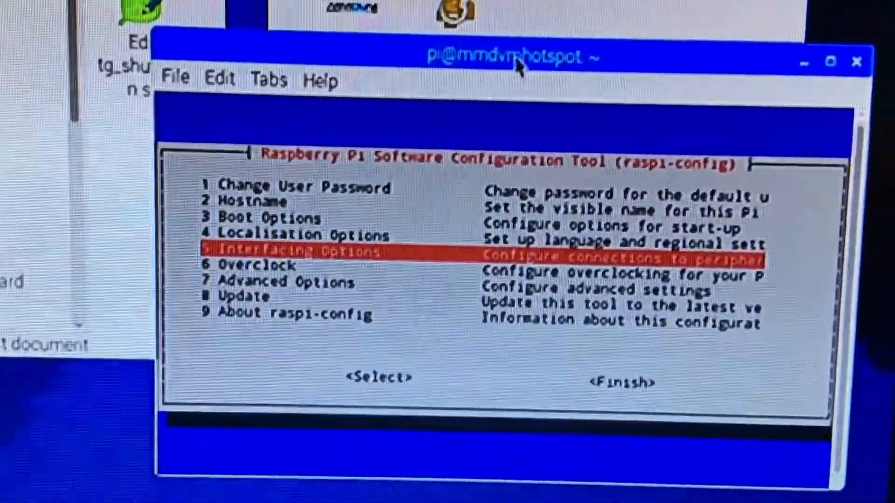
pyautogui.click(377, 375)
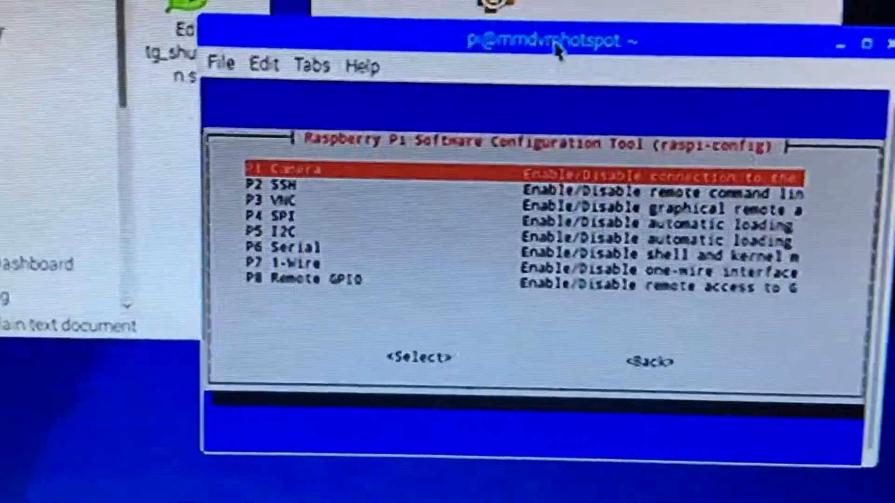
# Move down the interface list toward P6 Serial before exiting raspi-config to the desktop menu.
pyautogui.press('Down')
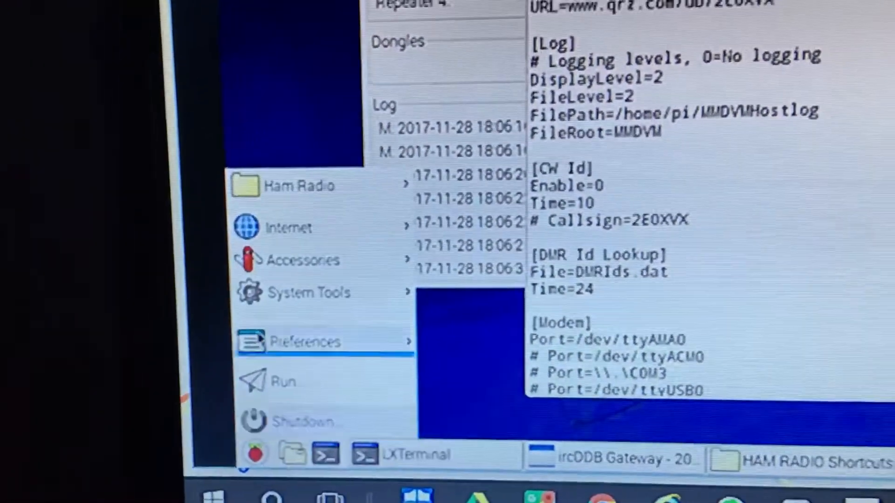
# Choose Shutdown from the Raspberry menu to show the Shutdown, Reboot and Logout dialog.
pyautogui.click(305, 422)
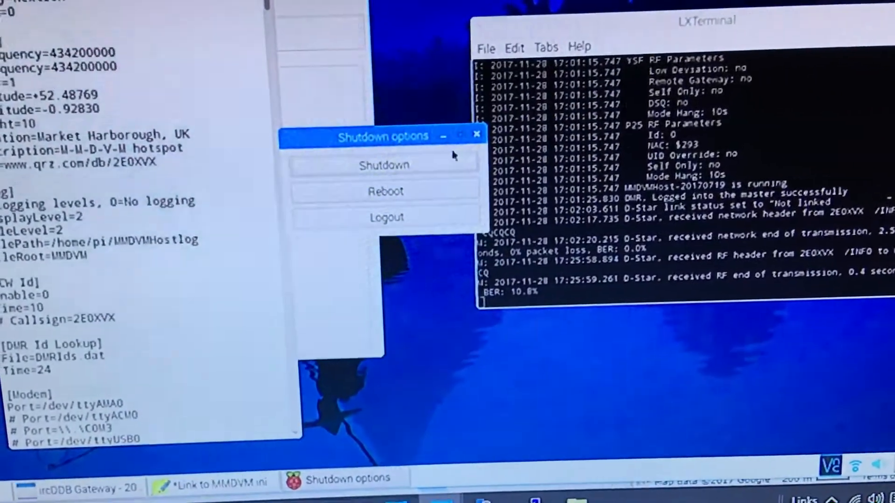
# Dismiss the Shutdown options, then close the MMDVM.ini editor by answering its save prompt.
pyautogui.click(477, 134)
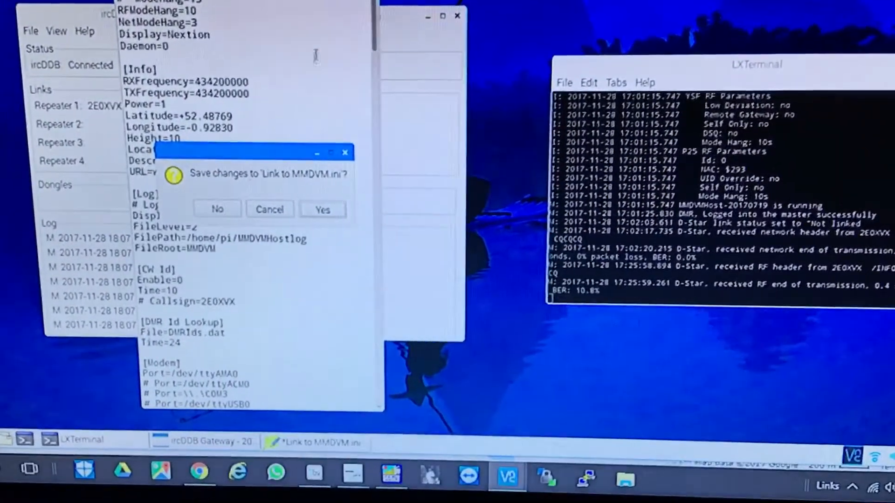
pyautogui.click(216, 208)
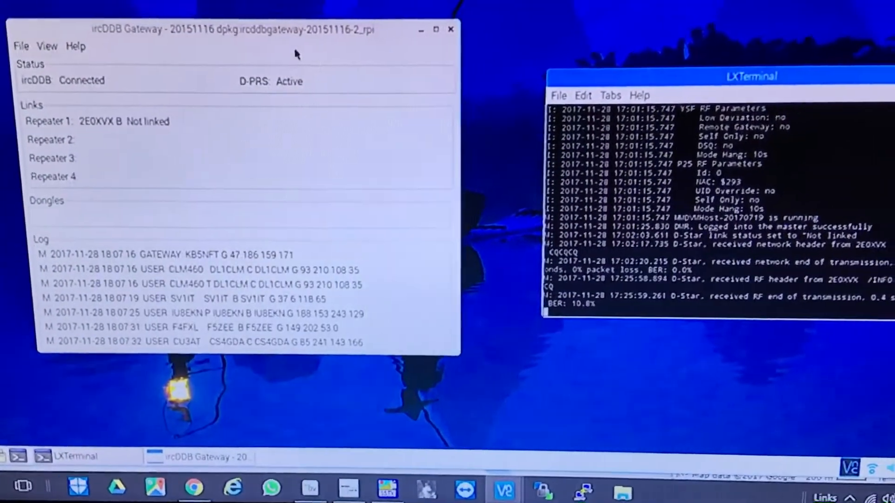